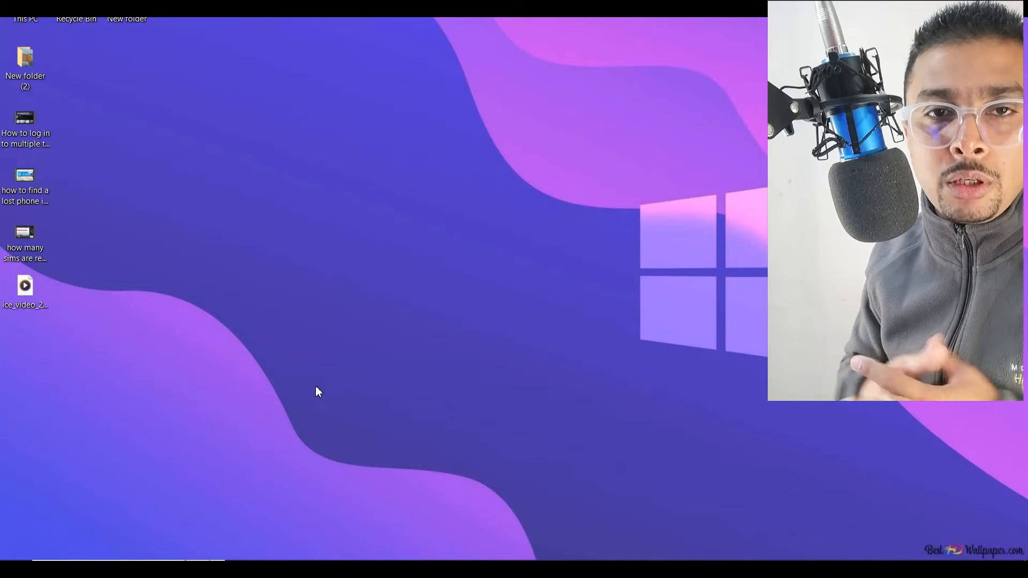
Bring up the Start menu from the taskbar
click(10, 547)
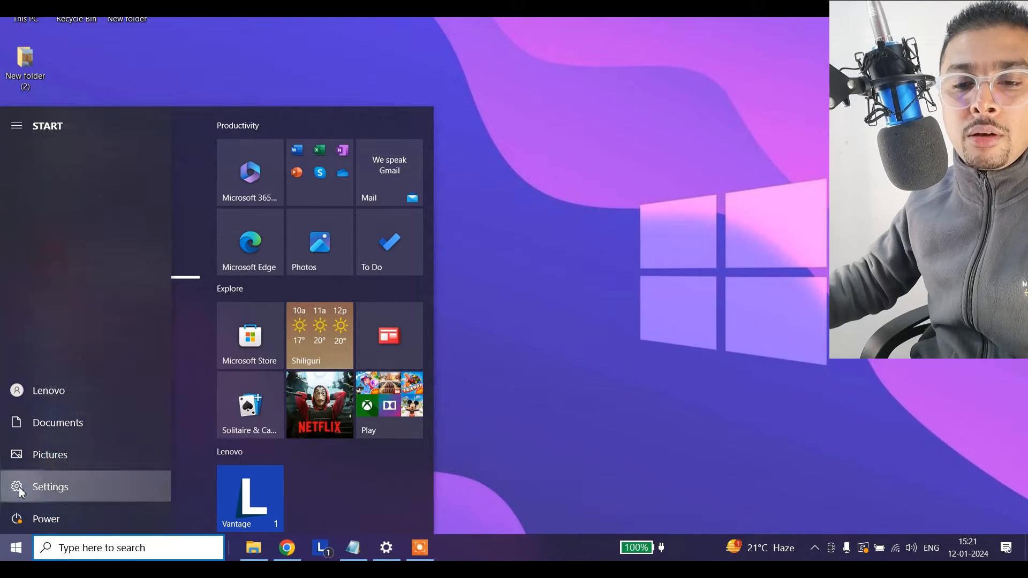
In Settings > System > Clipboard, keep history on and turn Sync across devices on
click(50, 487)
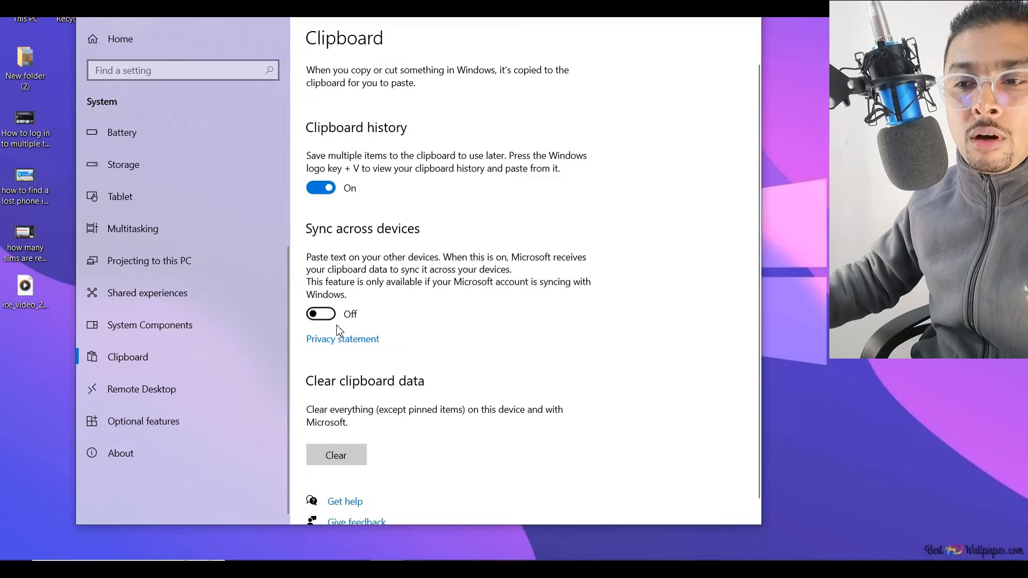
click(320, 314)
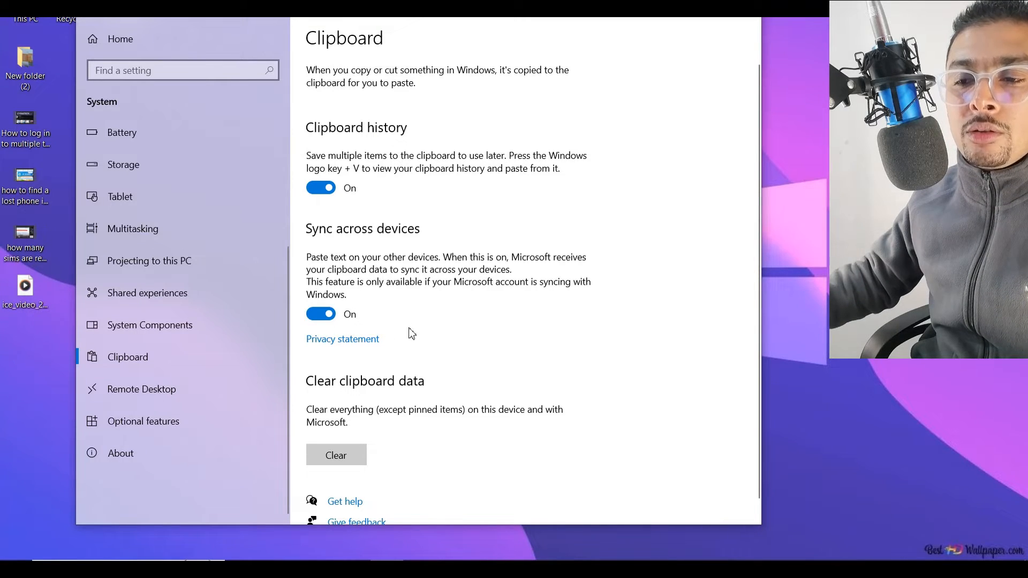
scroll(down, 3)
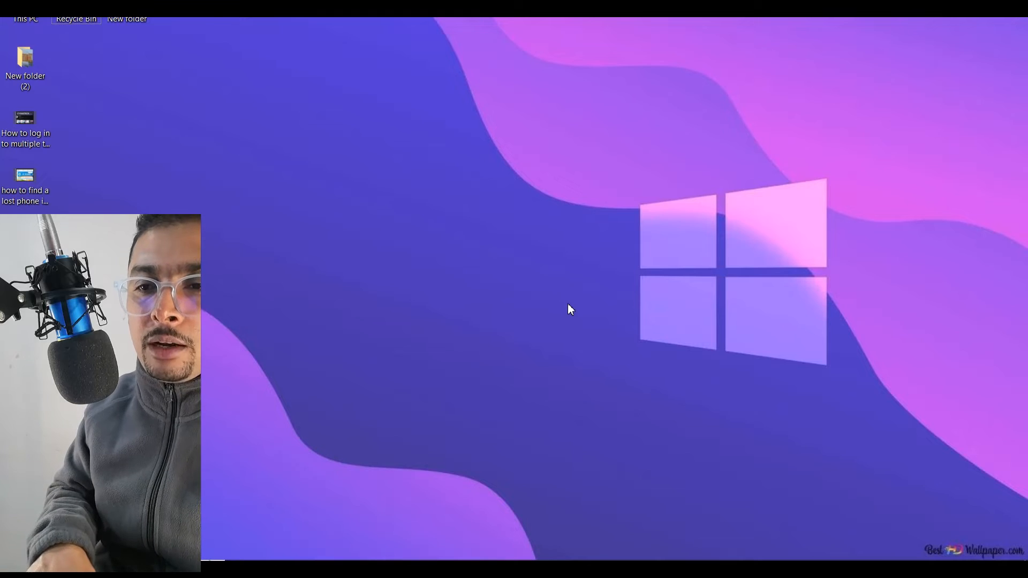
Leave Settings and get a blank Untitled Notepad document ready for typing
key(Win+v)
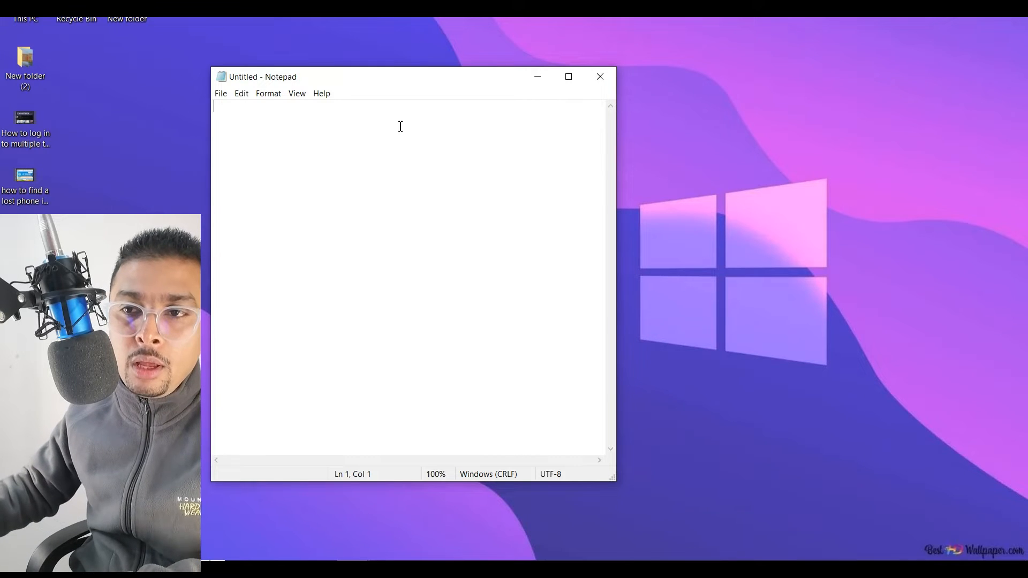
mouse_move(457, 90)
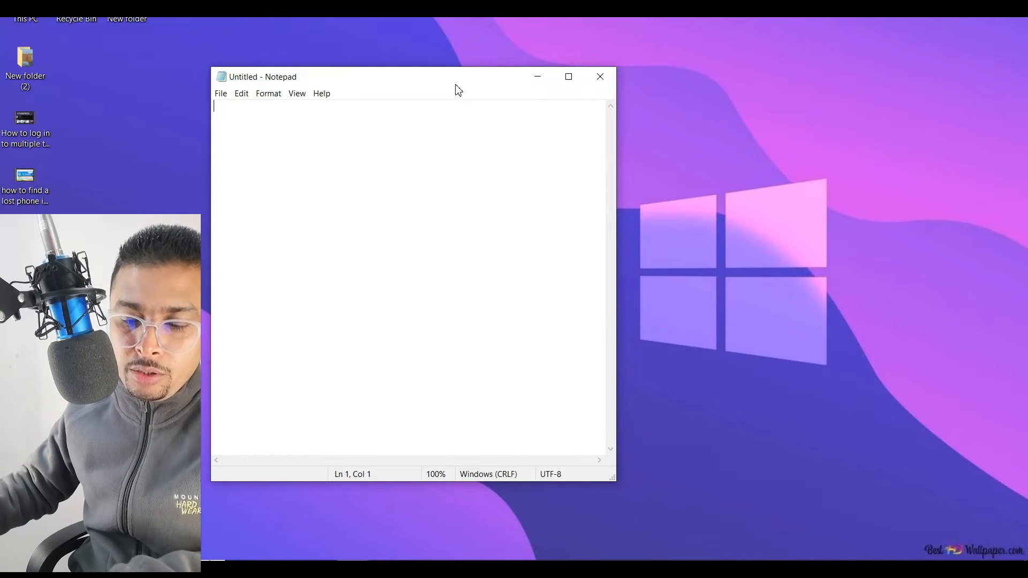
Paste the 'sry to hear that..pls email me' message from clipboard history (Win+V) into the note
key(Win+V)
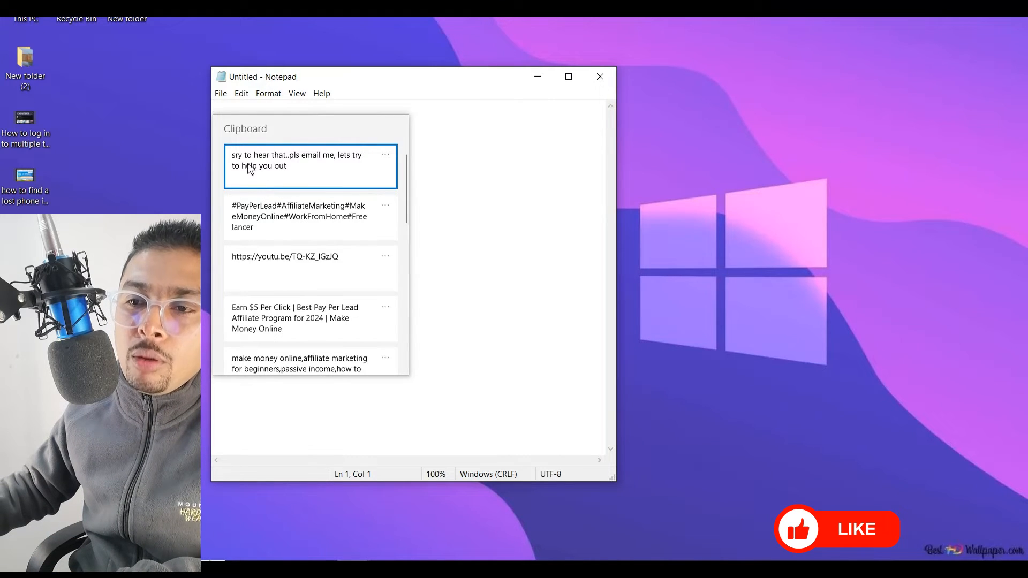
click(309, 161)
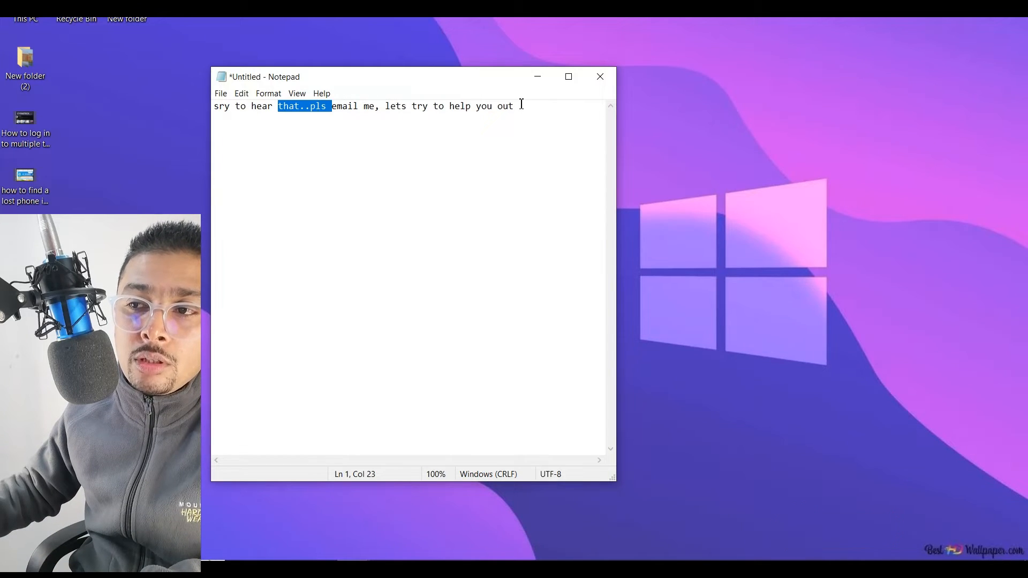
Copy the whole message again and view its Delete, Pin and Clear all options in clipboard history
key(ctrl+a)
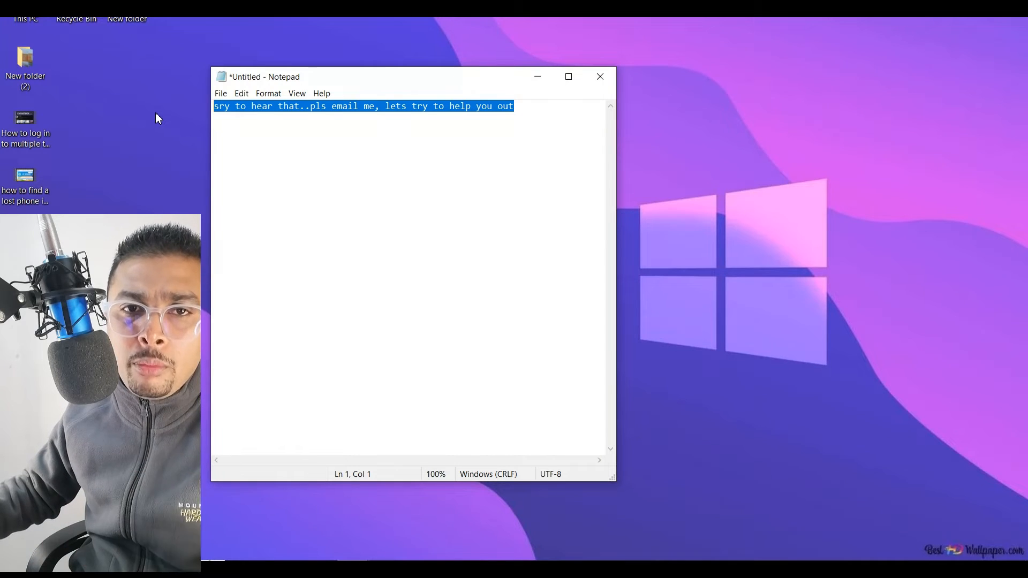
mouse_move(195, 154)
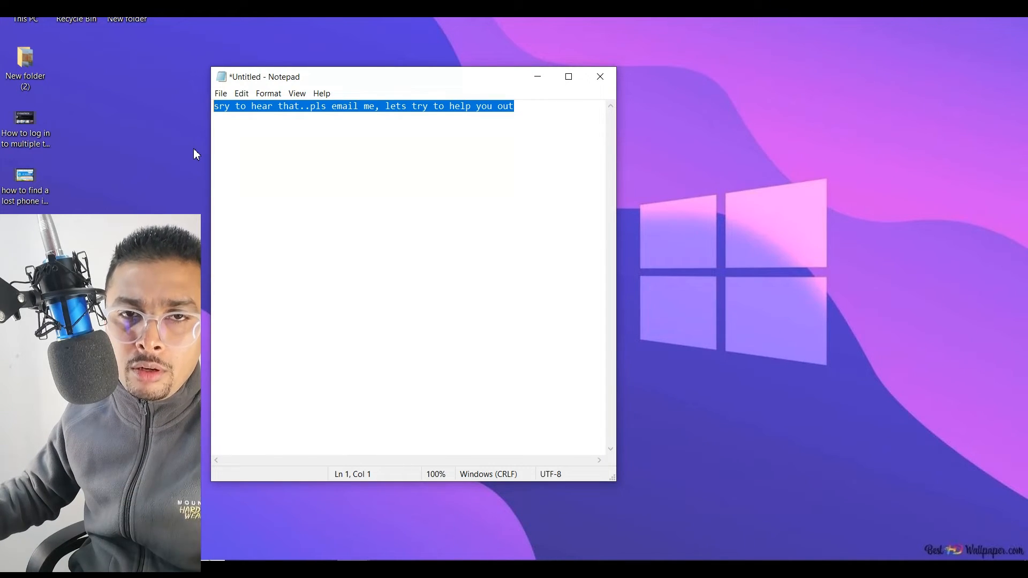
key(Win+v)
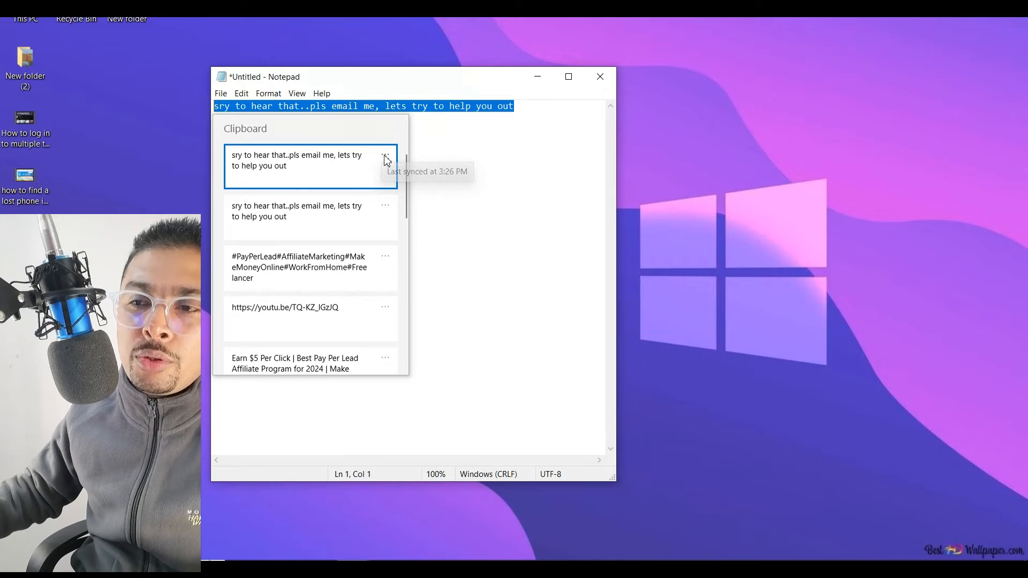
click(385, 158)
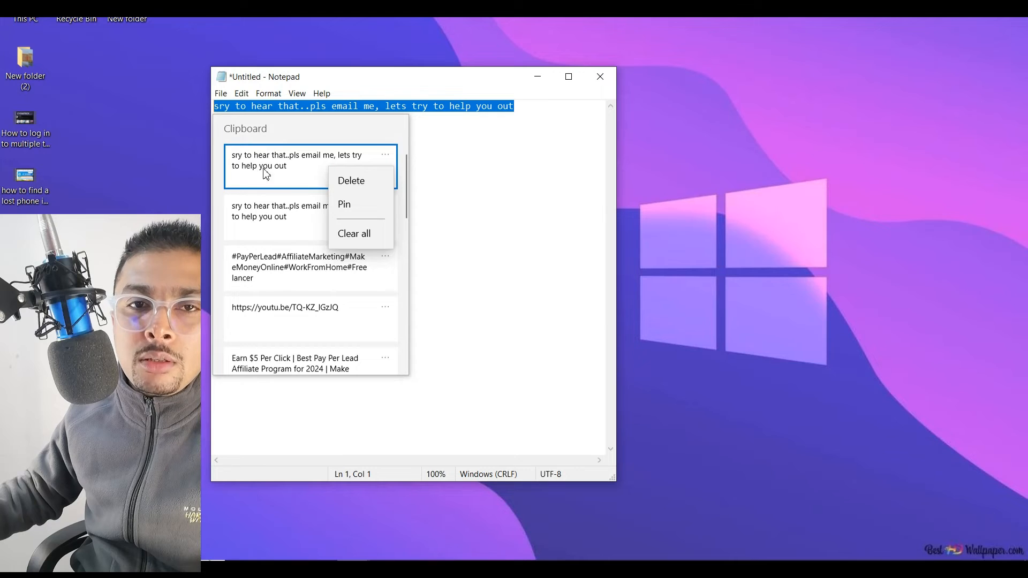
mouse_move(360, 238)
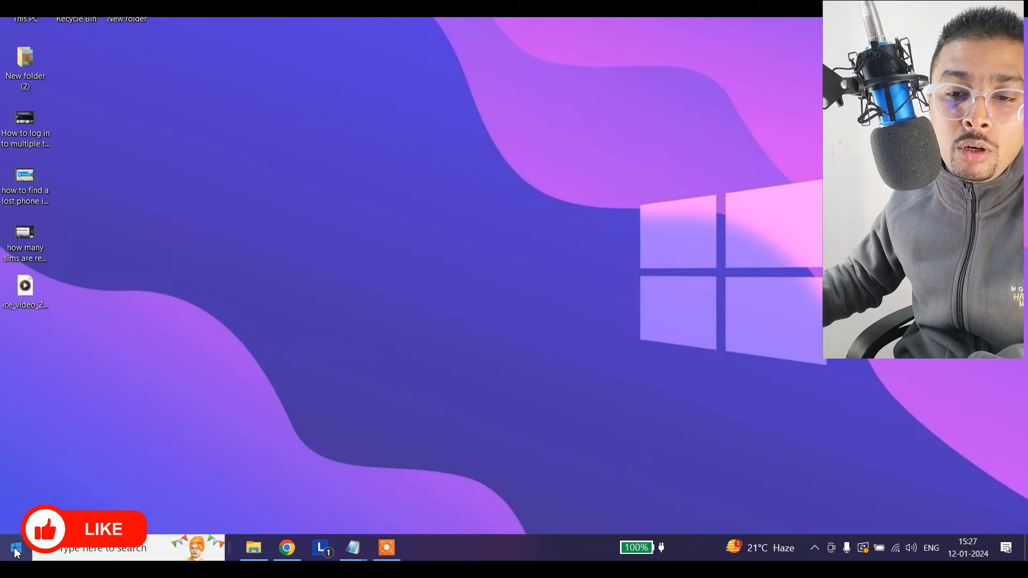
Return to the Settings Clipboard page showing history and sync across devices both on
click(12, 547)
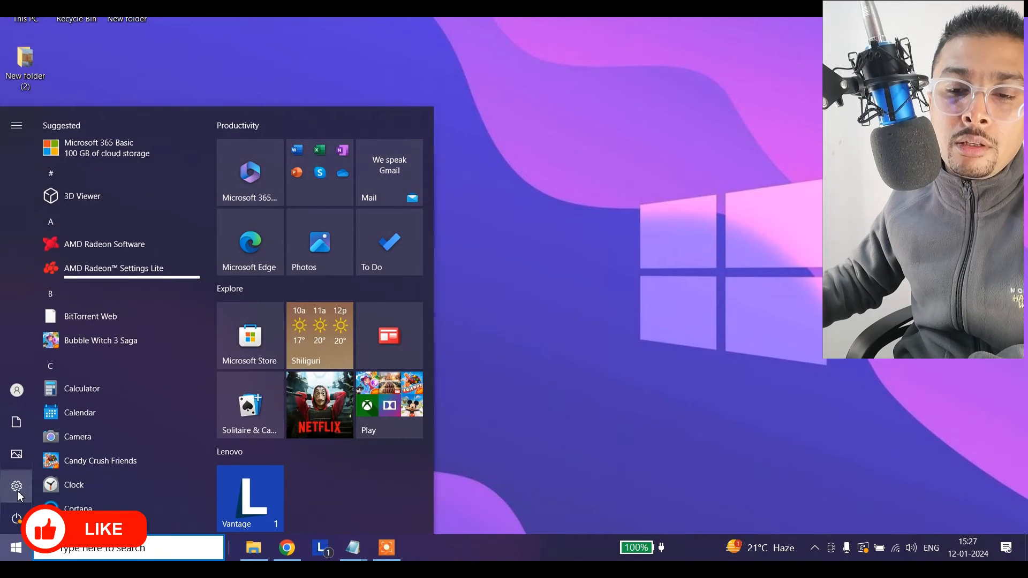
click(16, 487)
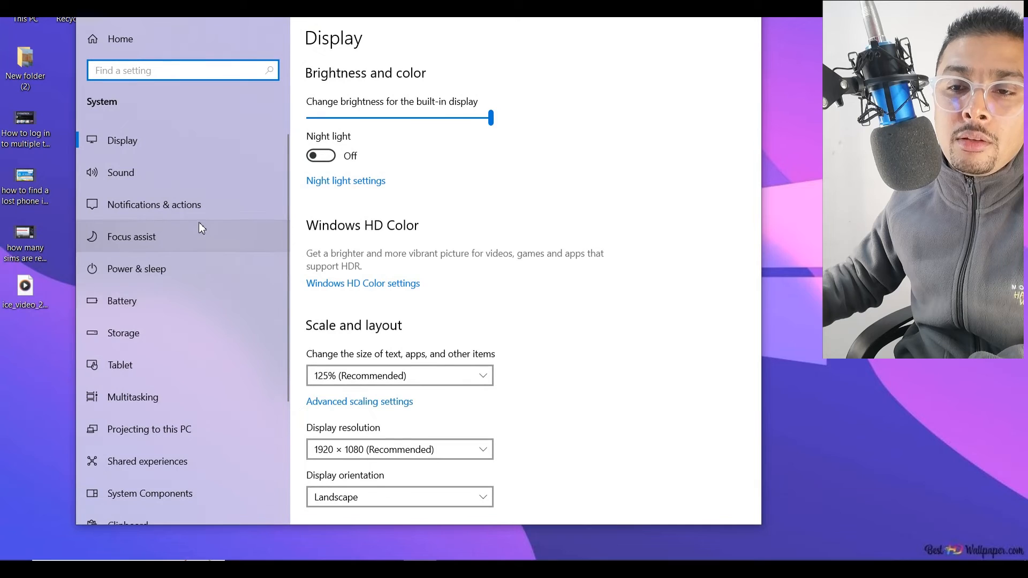
scroll(down, 3)
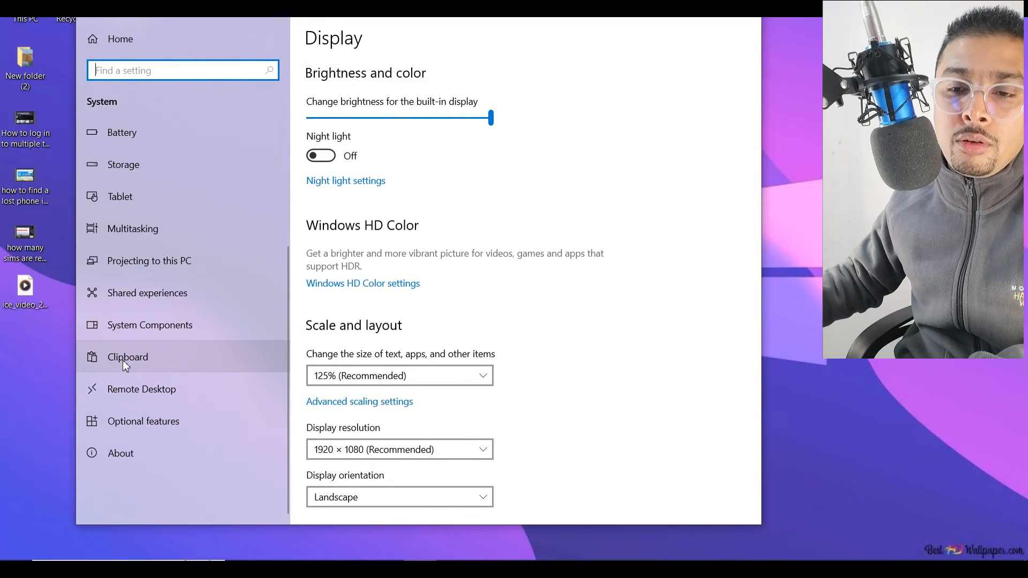
click(128, 356)
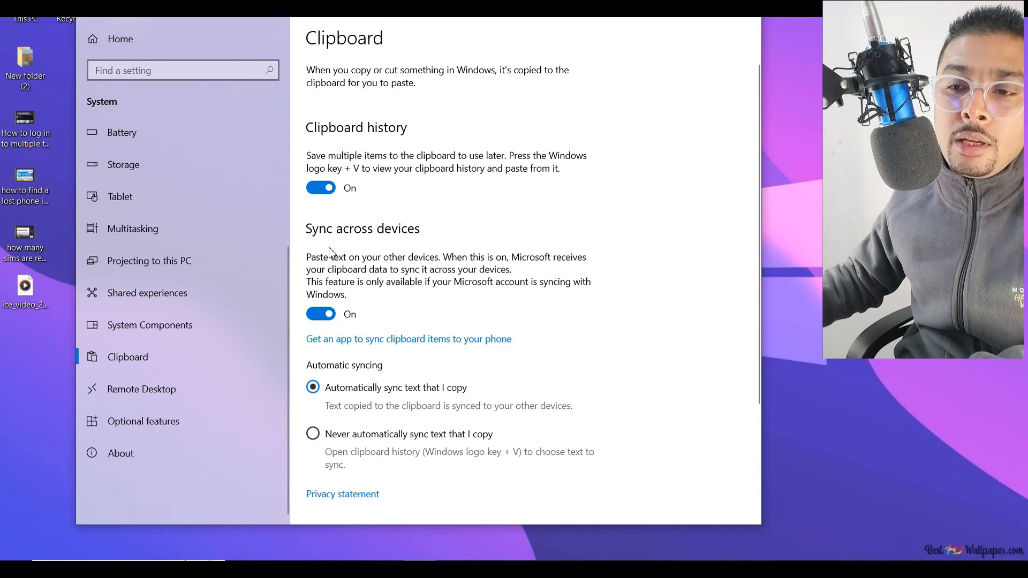